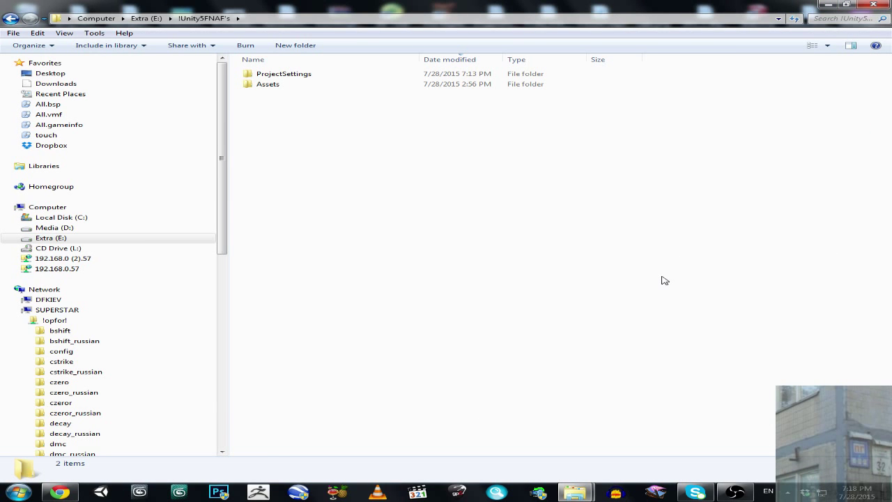
mouse_move(427, 195)
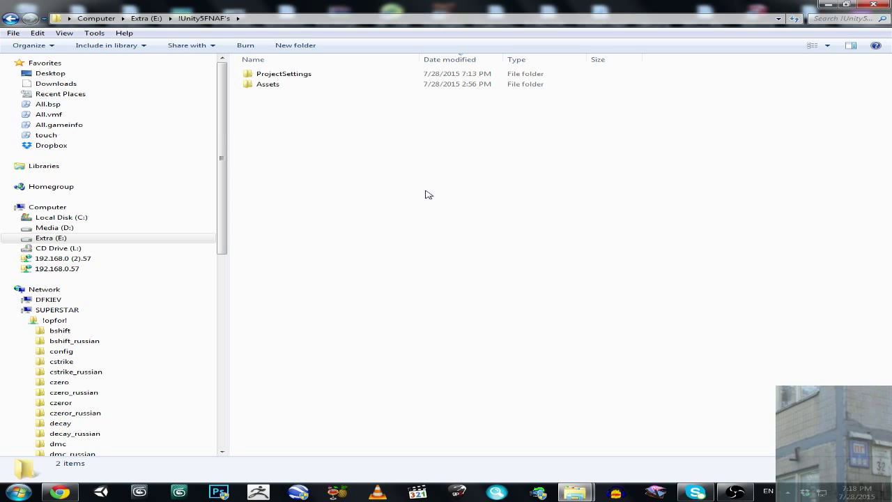
mouse_move(286, 224)
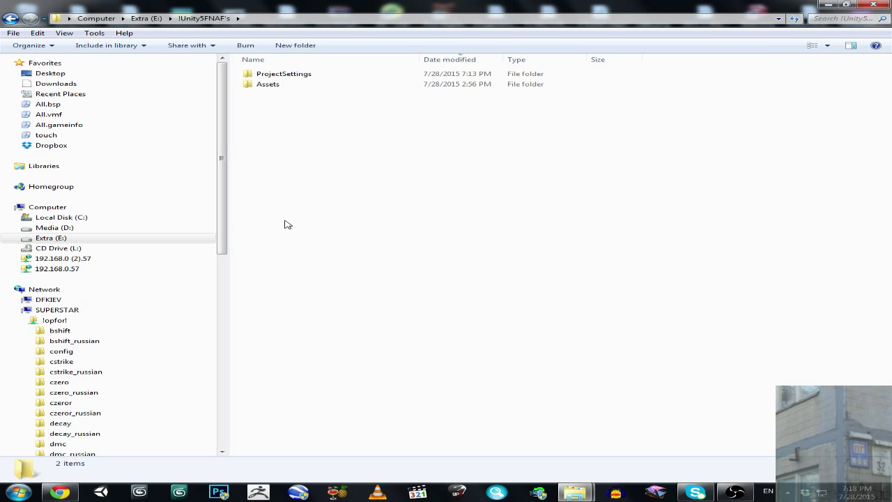
mouse_move(395, 209)
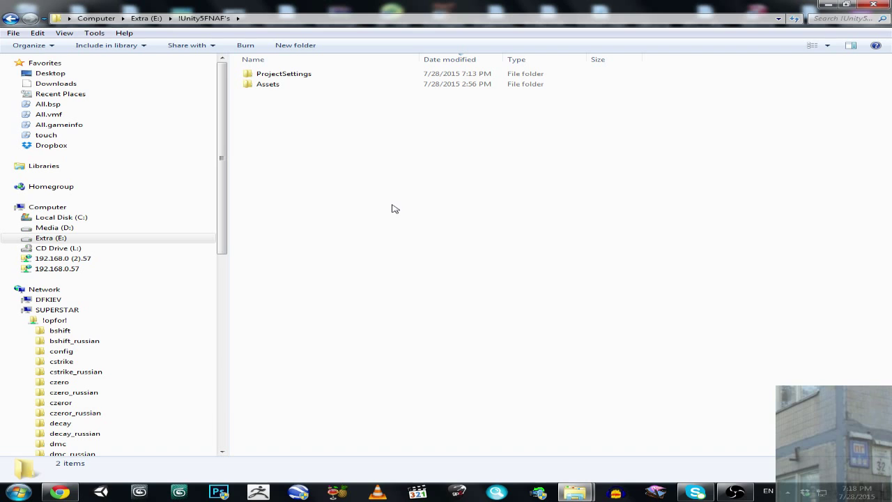
mouse_move(279, 102)
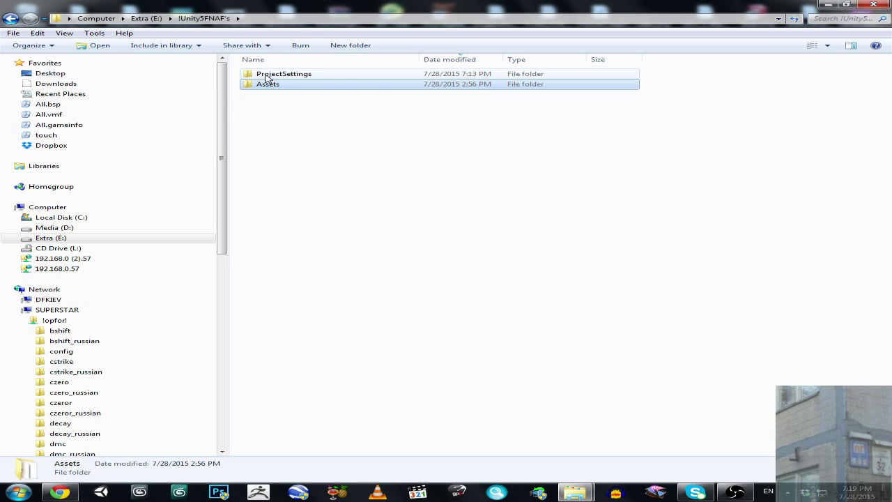
mouse_move(262, 84)
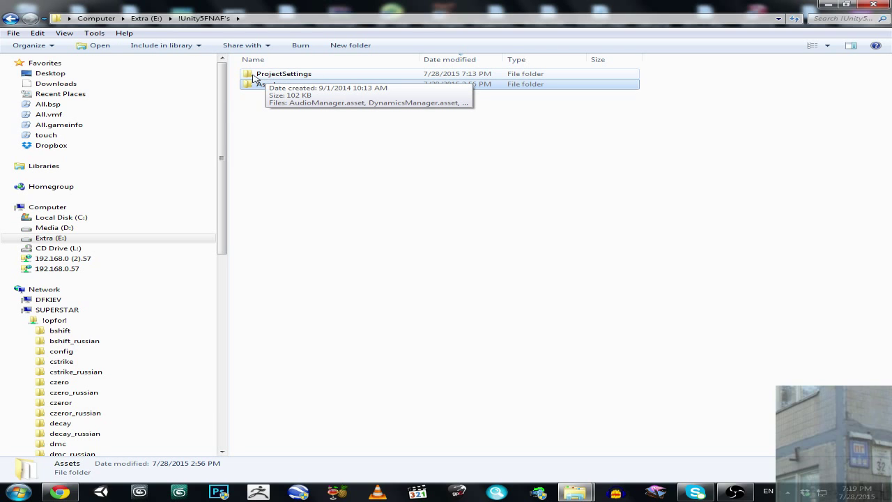
mouse_move(303, 141)
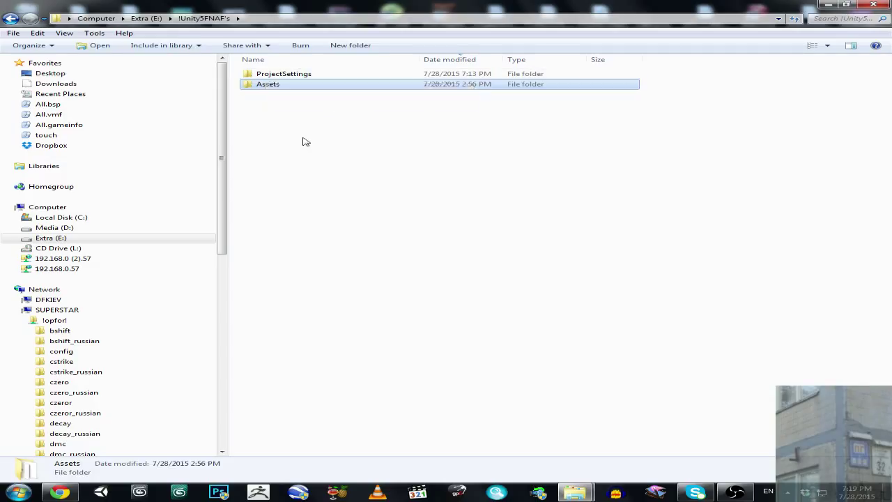
Open the ProjectSettings folder to view its contents.
left_click(304, 141)
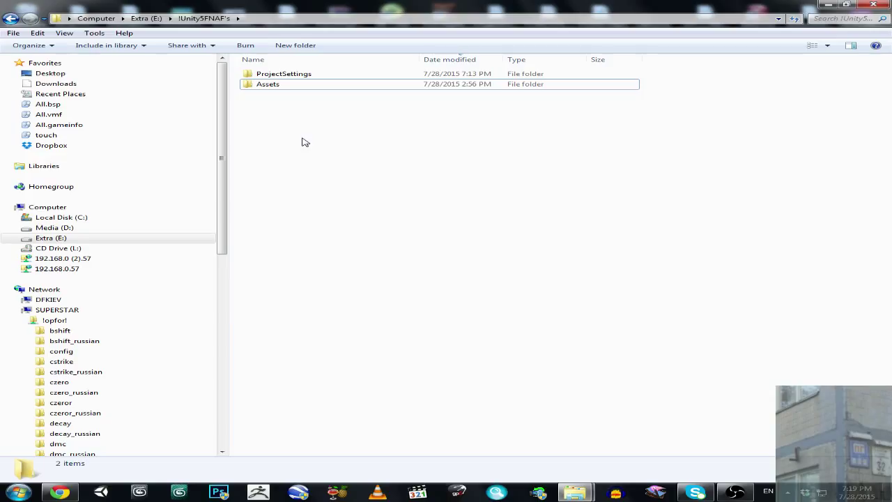
left_click(284, 73)
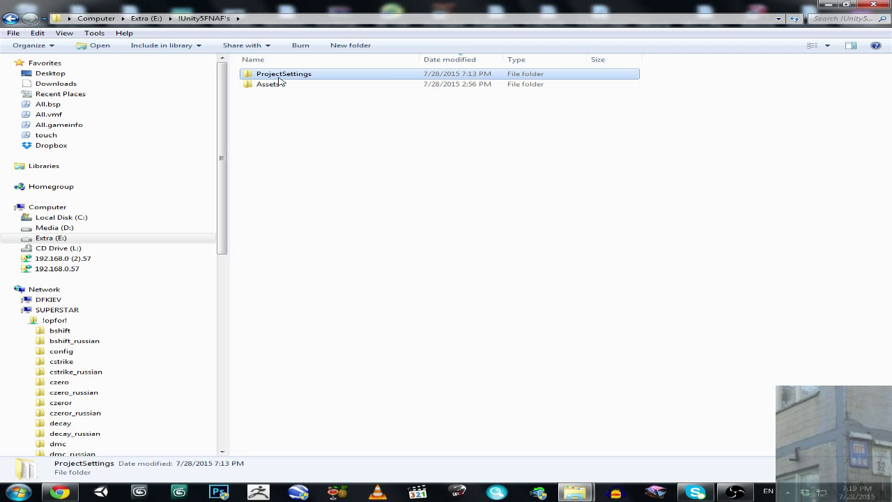
double_click(283, 73)
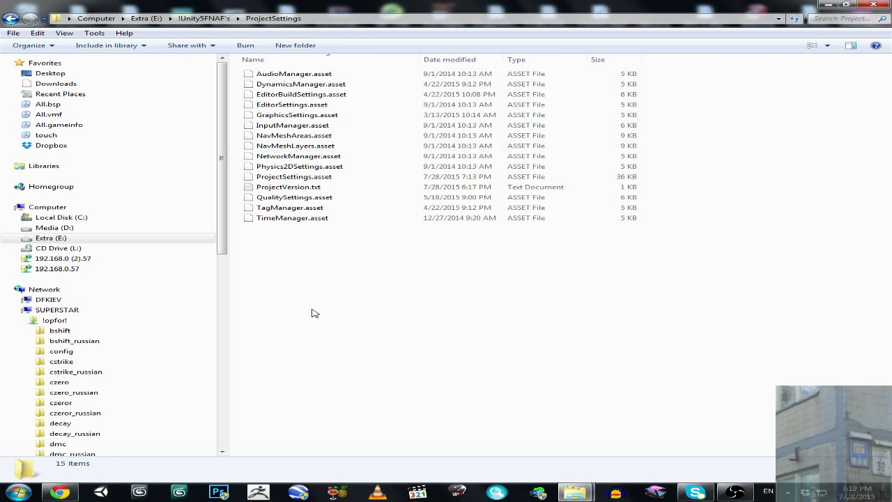
Return to the project folder and open the Assets folder, showing its 62 items.
left_click(288, 187)
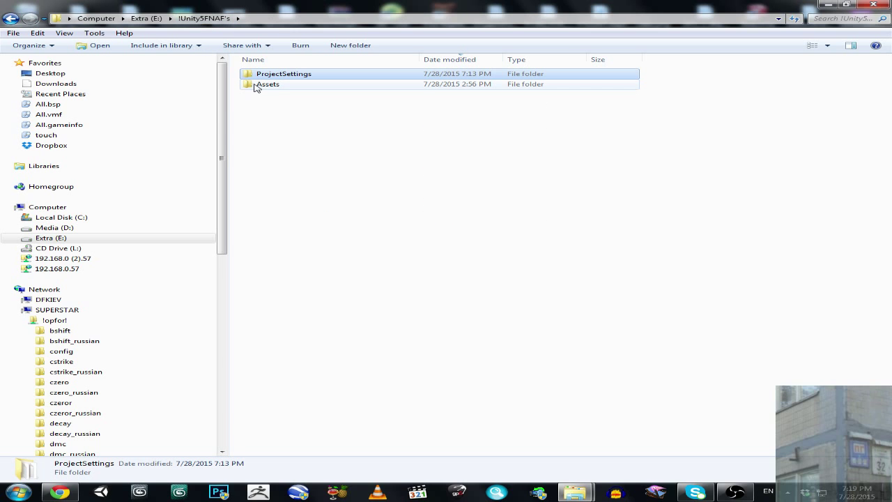
left_click(268, 83)
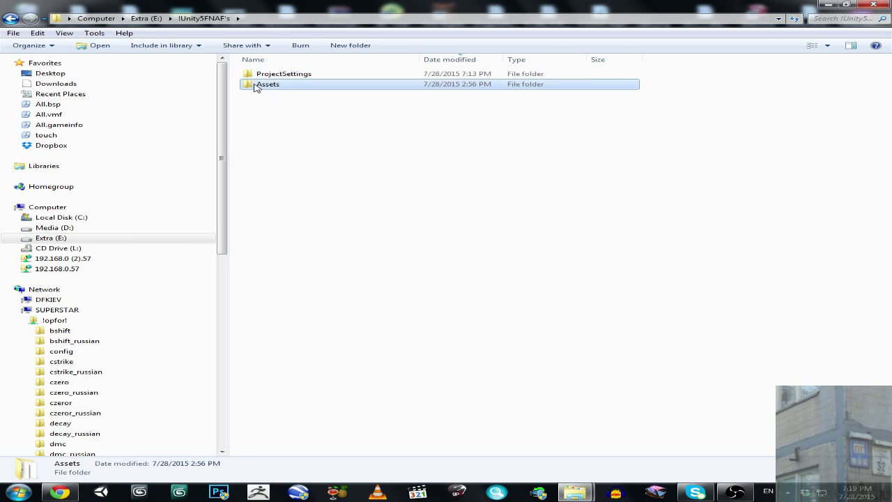
double_click(267, 83)
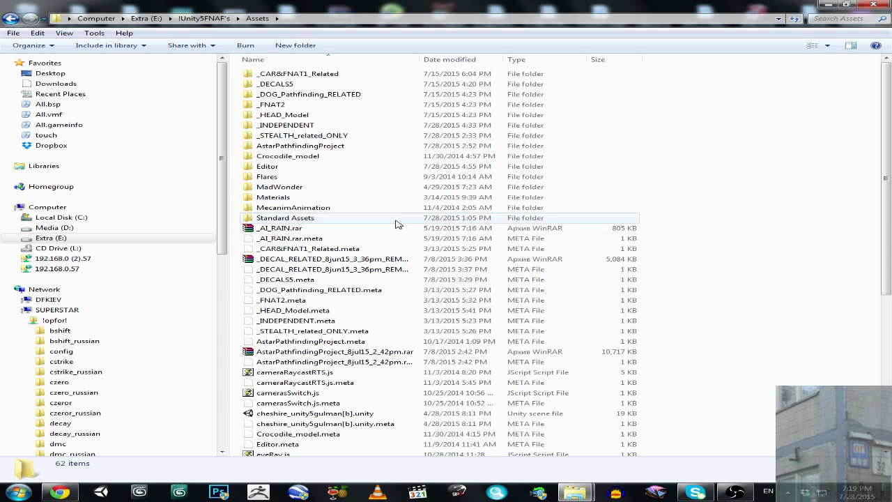
mouse_move(318, 238)
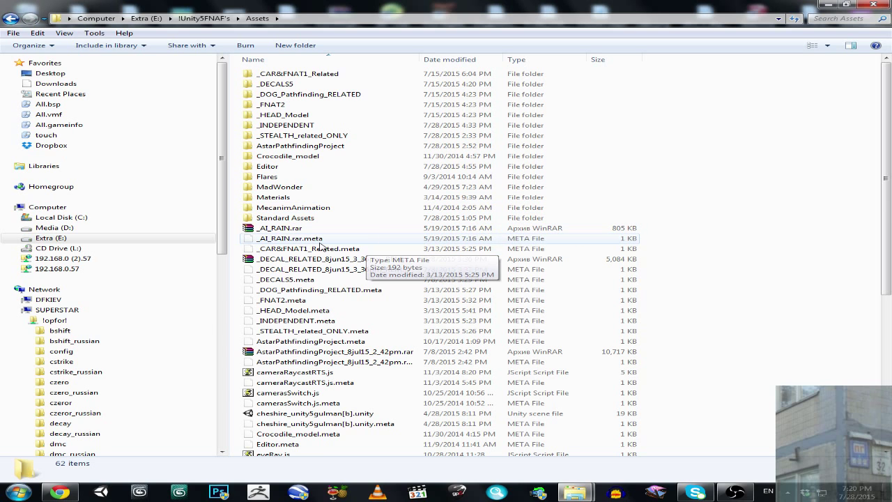
View the details of _AI_RAIN.rar.meta, then go back to the !Unity5FNAF's folder.
left_click(290, 238)
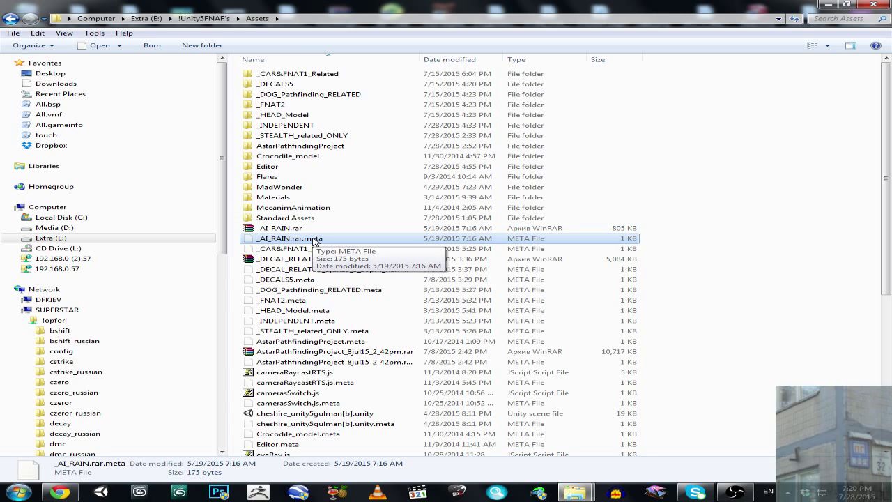
mouse_move(407, 245)
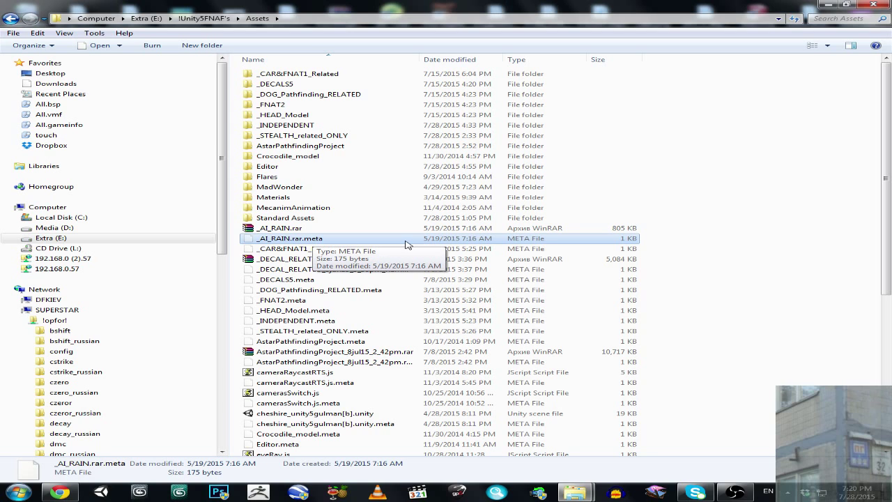
mouse_move(699, 308)
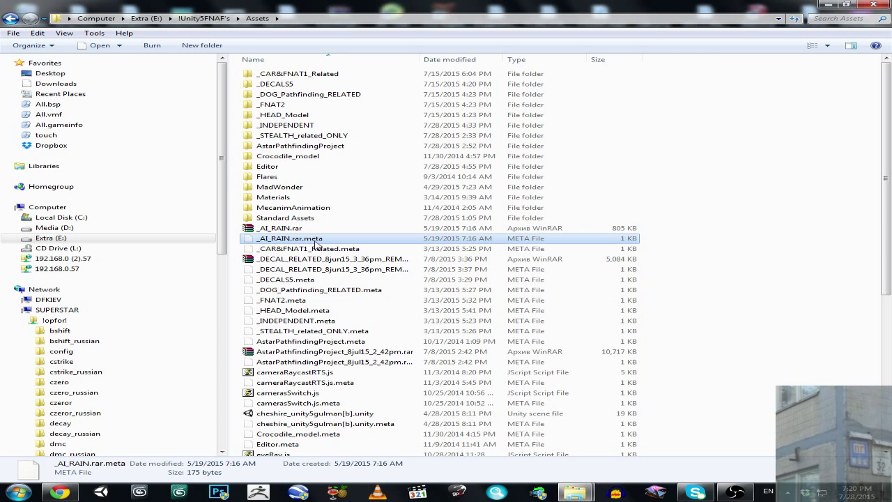
mouse_move(300, 239)
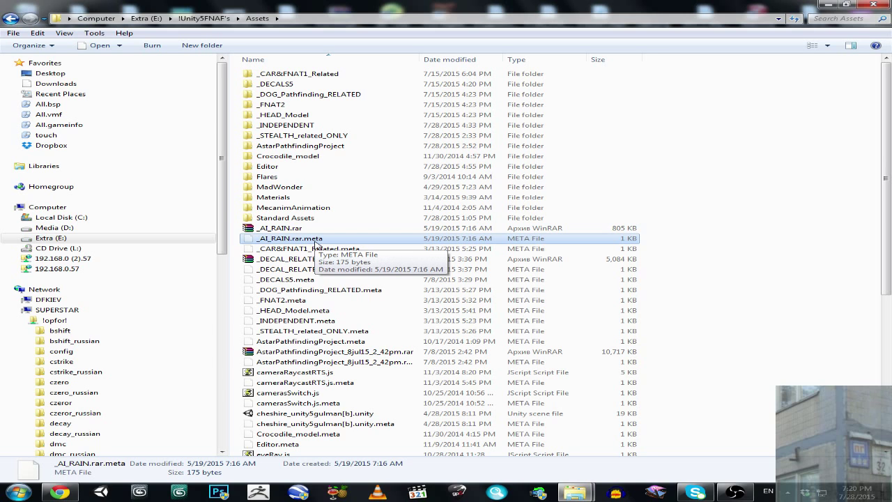
left_click(204, 18)
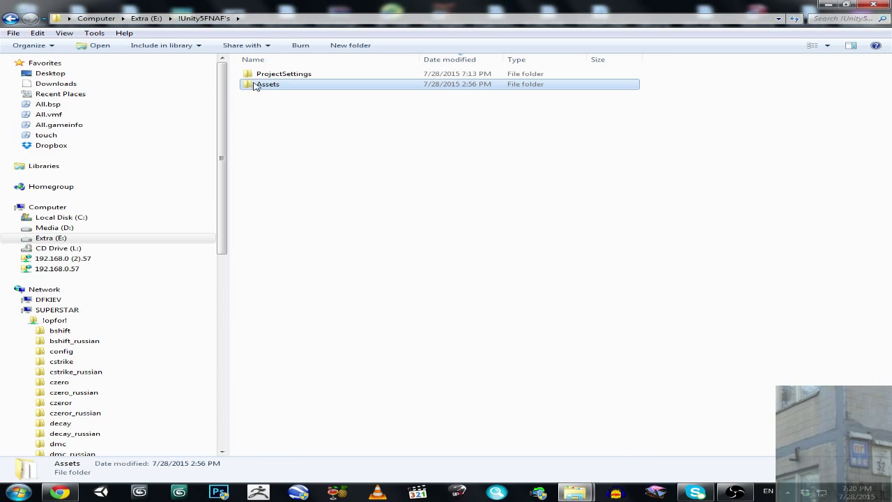
double_click(268, 83)
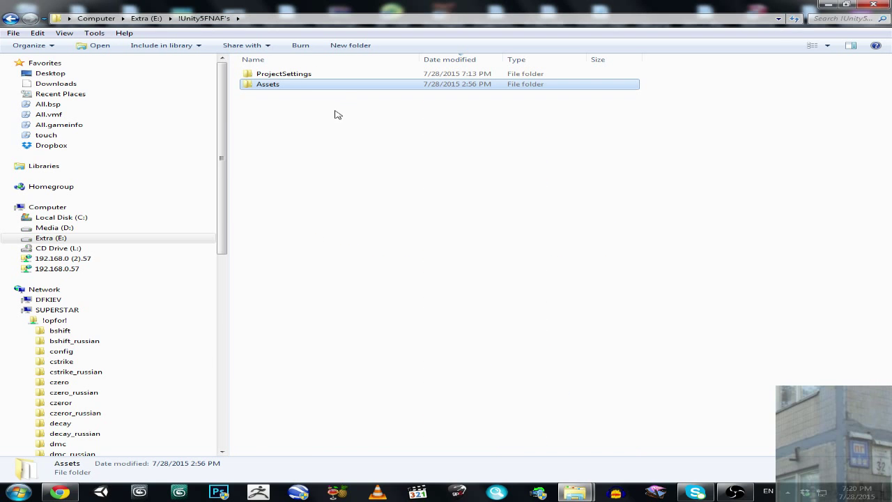
mouse_move(285, 113)
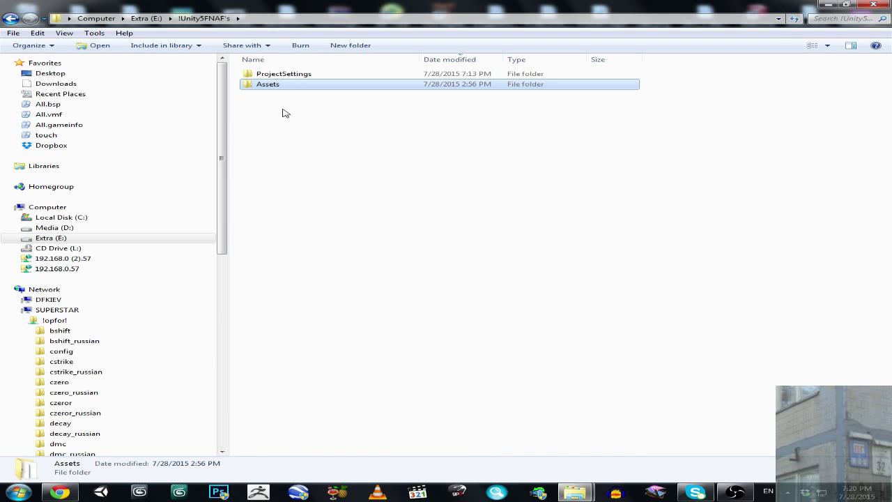
double_click(267, 83)
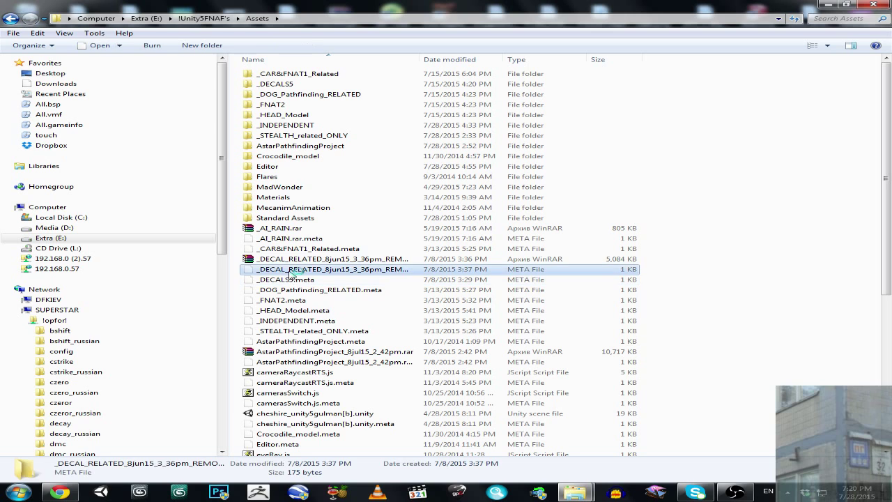
key("Delete")
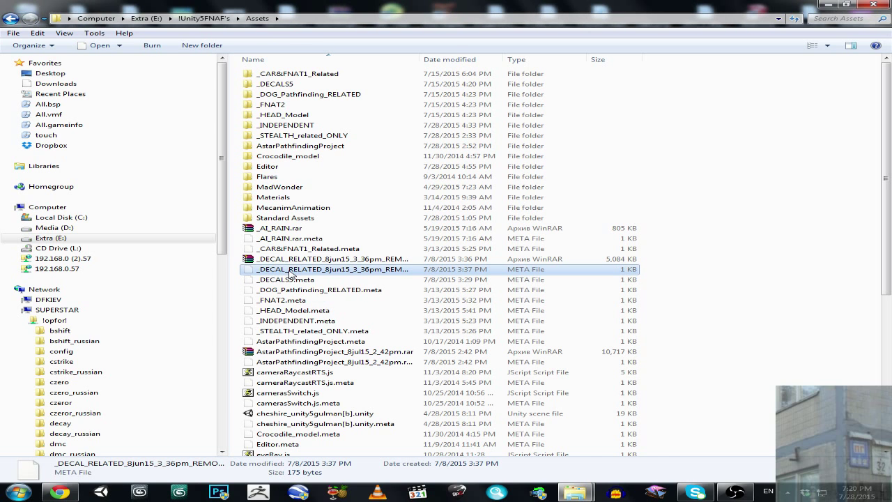
scroll("down", 3)
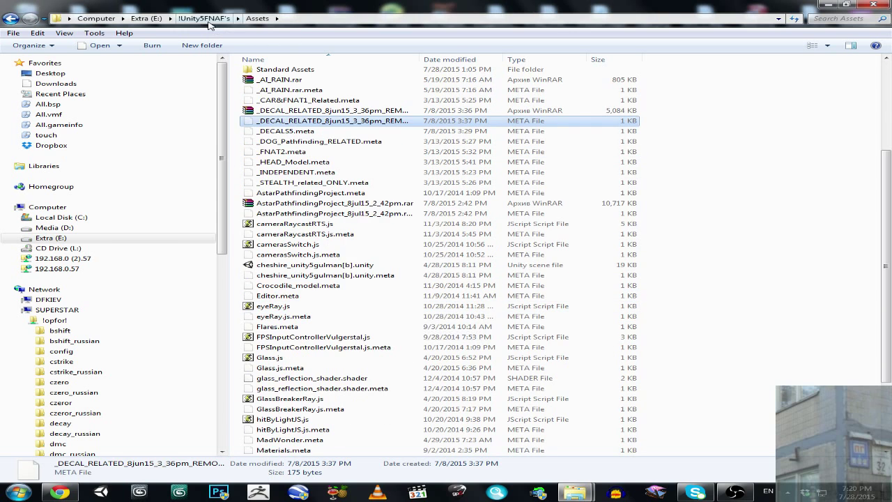
left_click(203, 18)
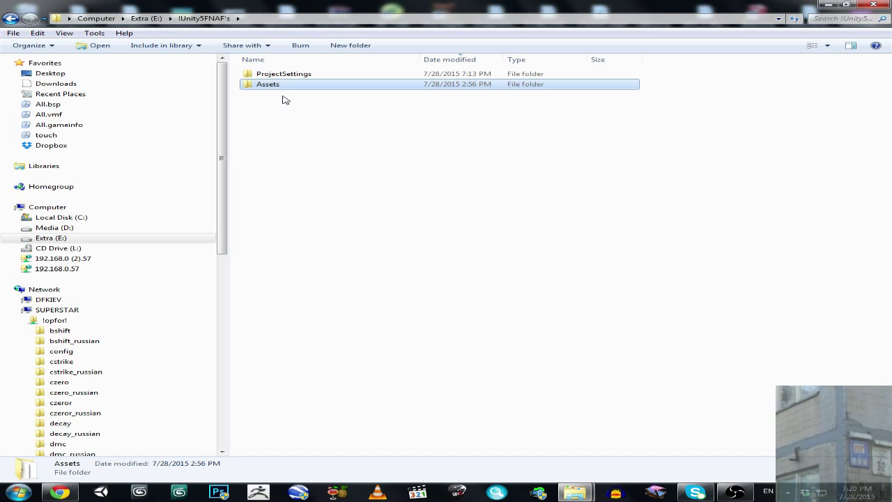
mouse_move(465, 140)
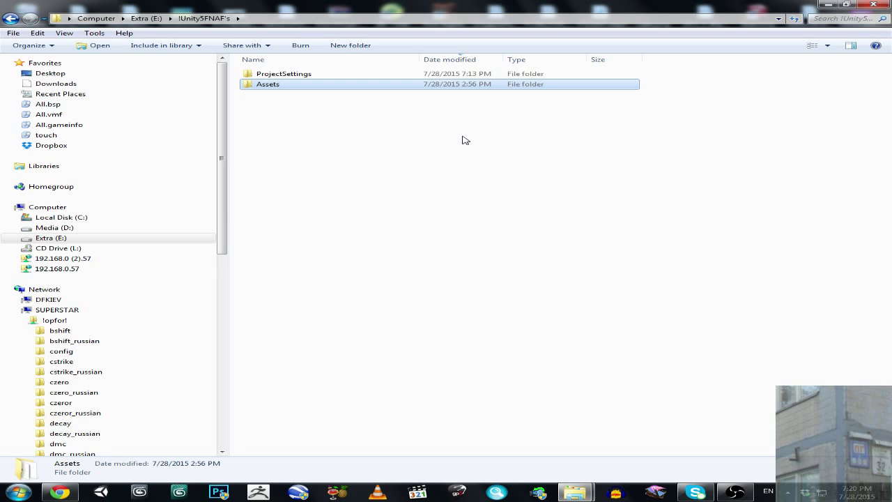
mouse_move(743, 392)
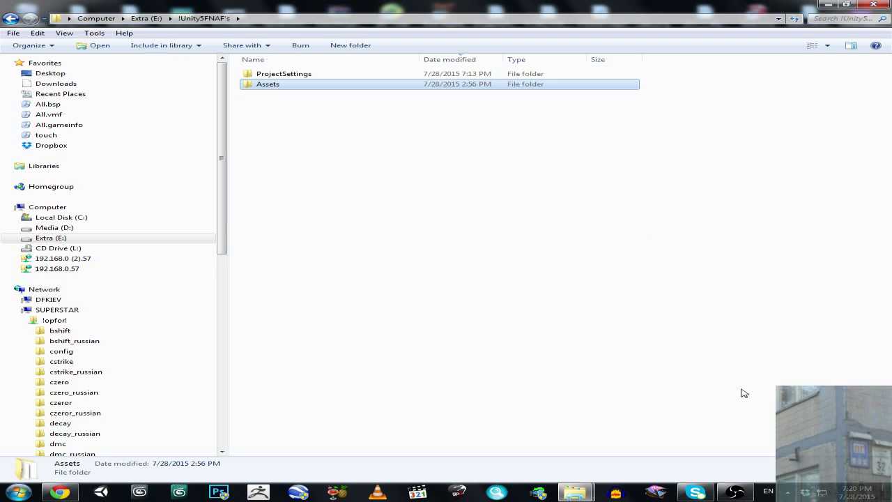